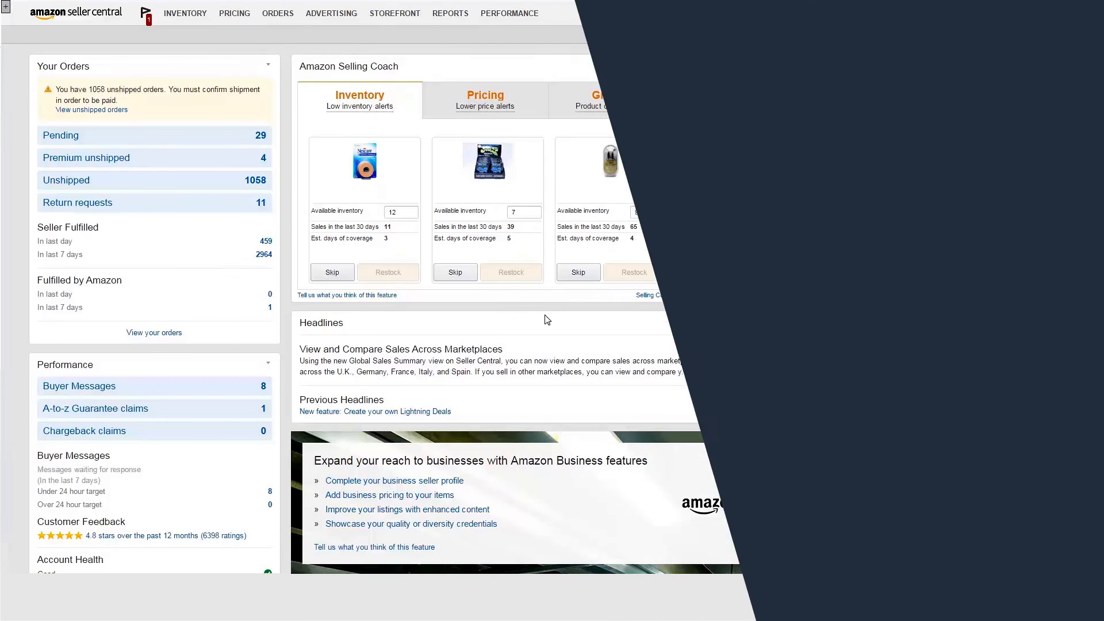
Go to Add Products via Upload from the Inventory menu.
click(184, 12)
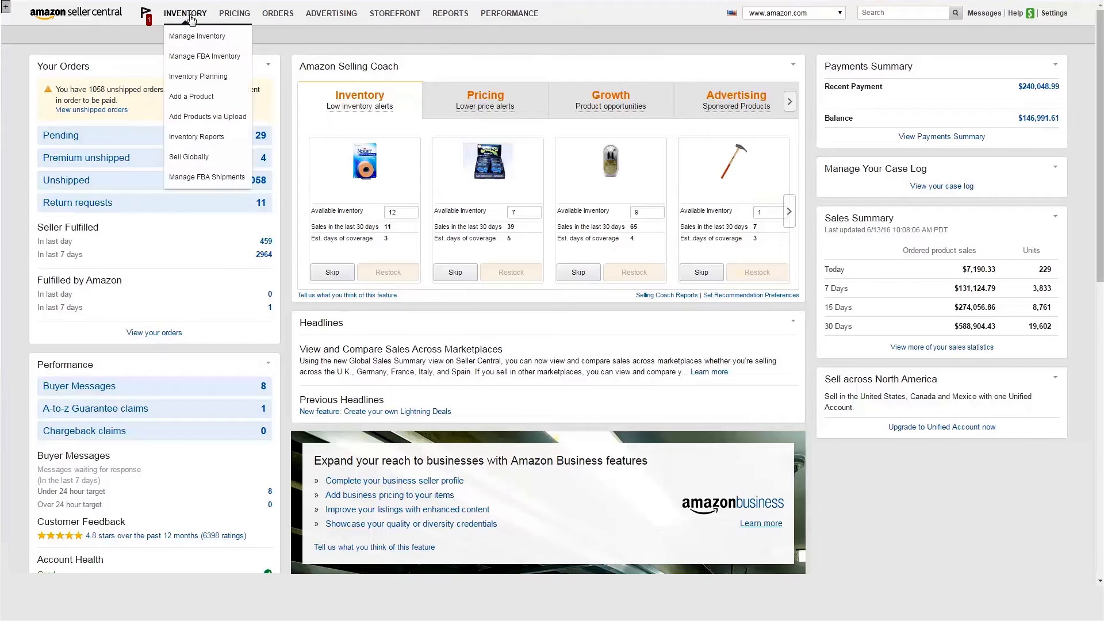
mouse_move(202, 115)
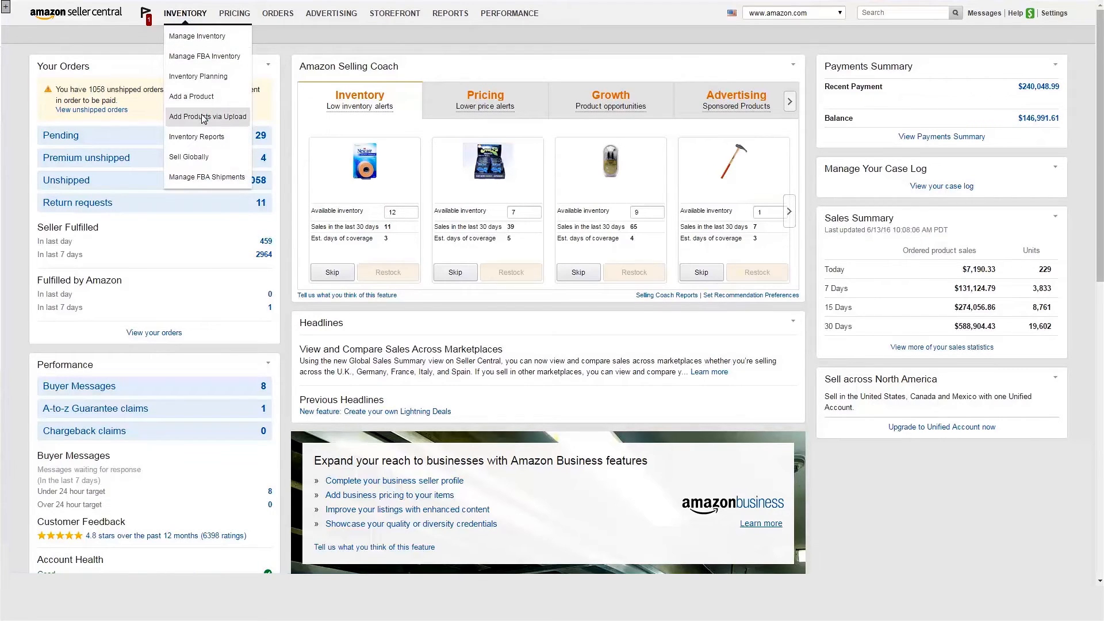
click(207, 116)
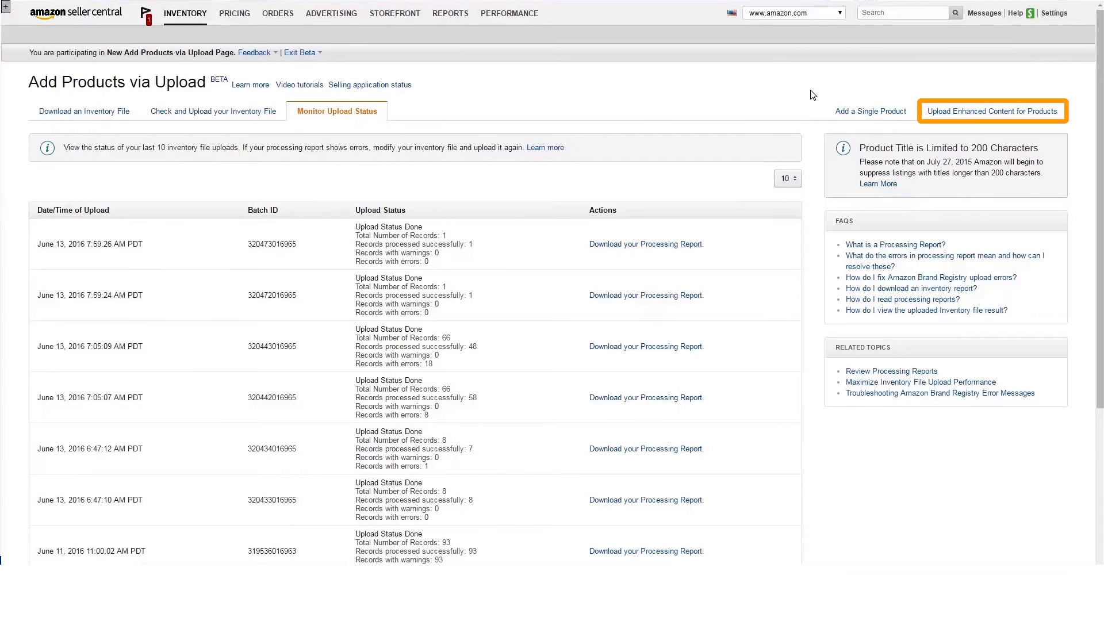
mouse_move(980, 115)
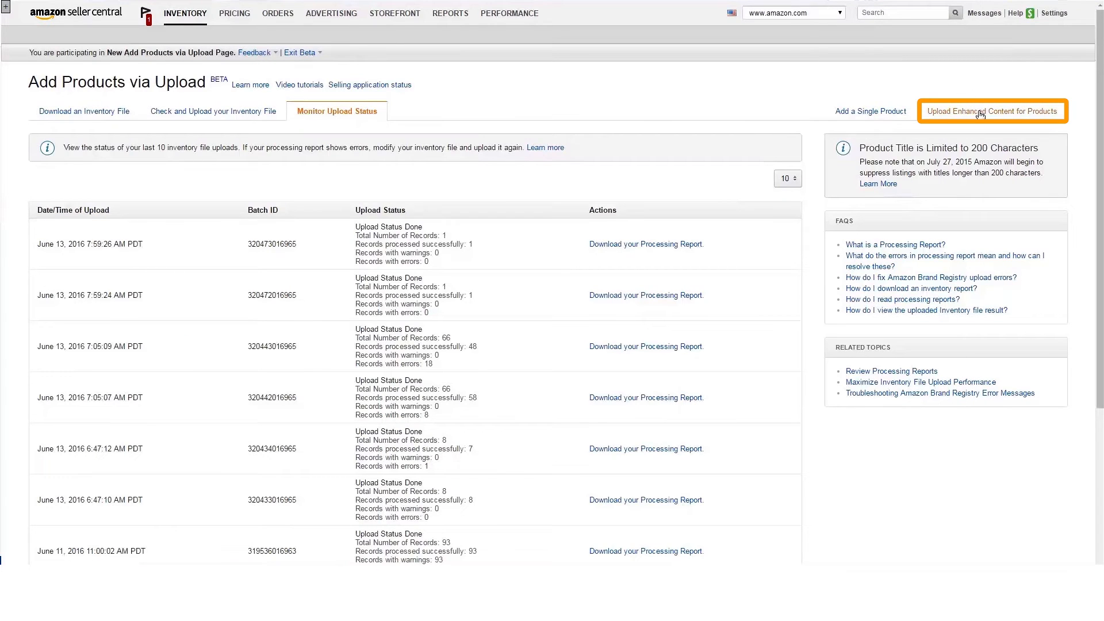
Go to the Enhanced Content Uploader via the Upload Enhanced Content for Products link.
click(992, 112)
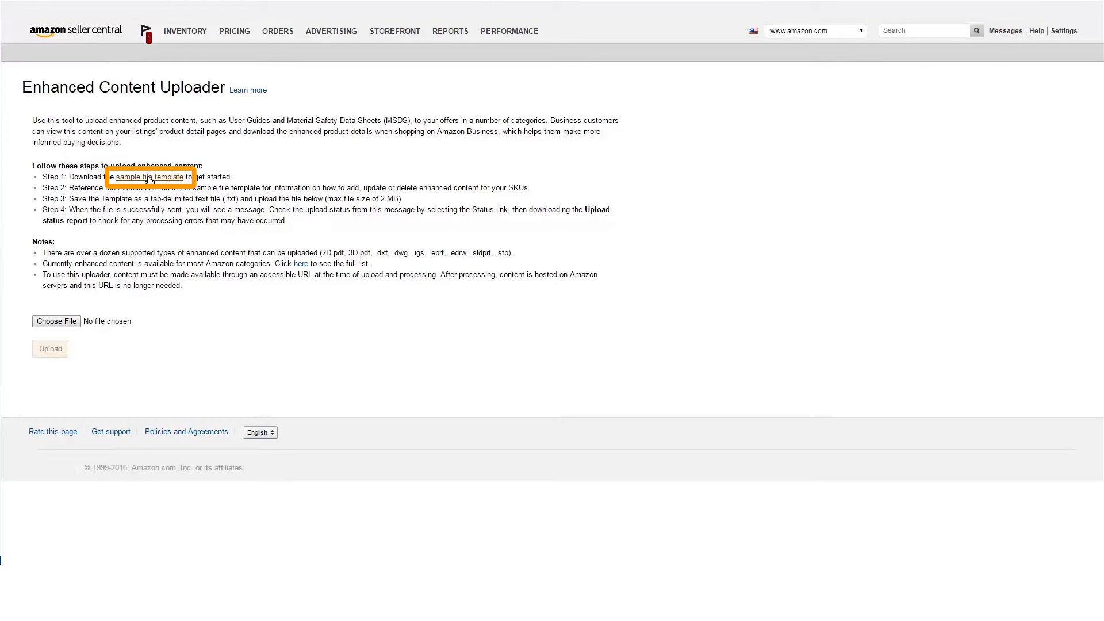
Open the sample template in Excel, note the Application Guide and Specification Sheet columns, and show the Instructions sheet.
click(150, 177)
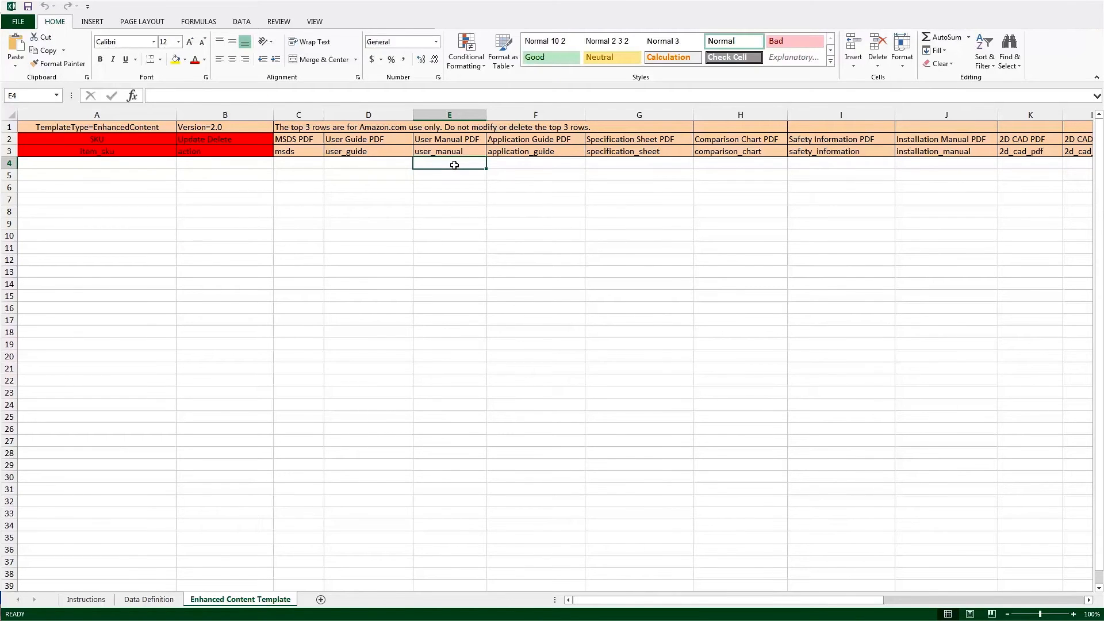
click(535, 162)
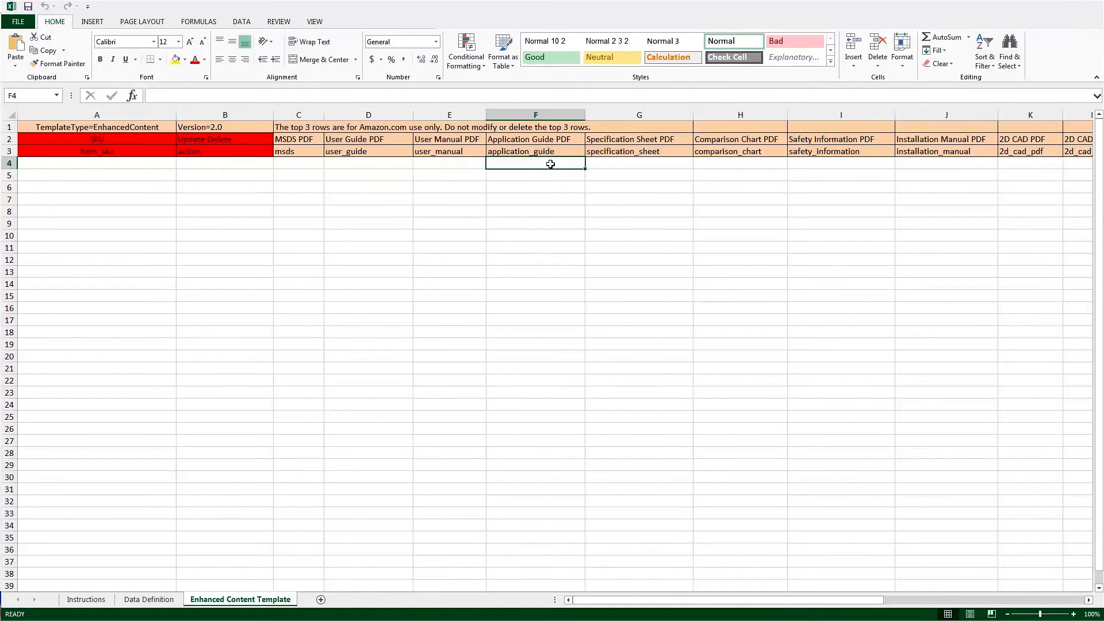
click(638, 164)
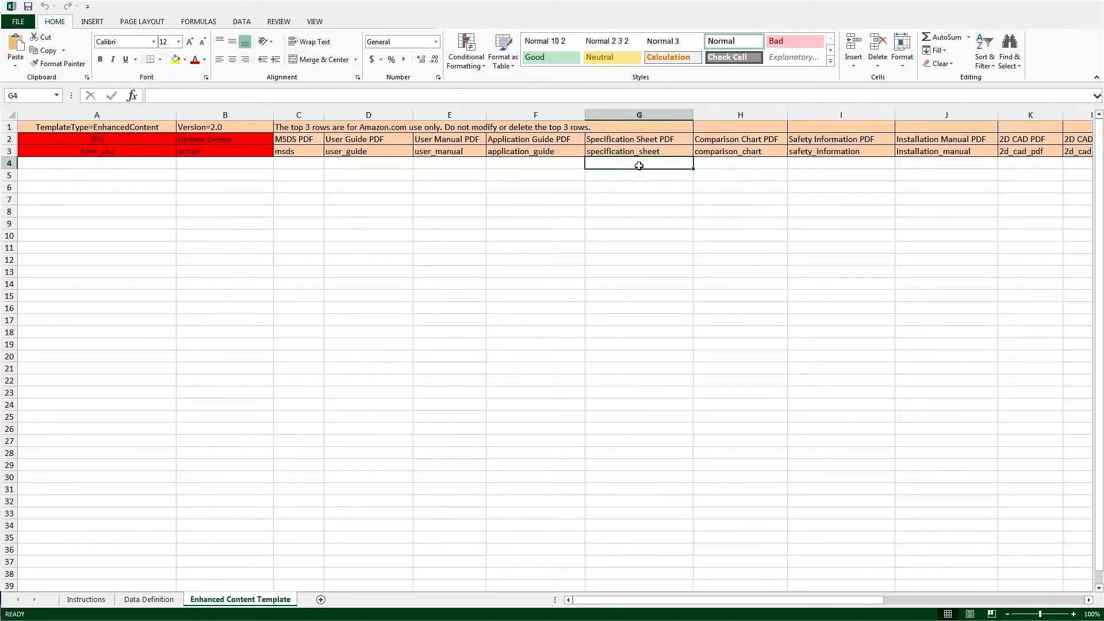
mouse_move(107, 556)
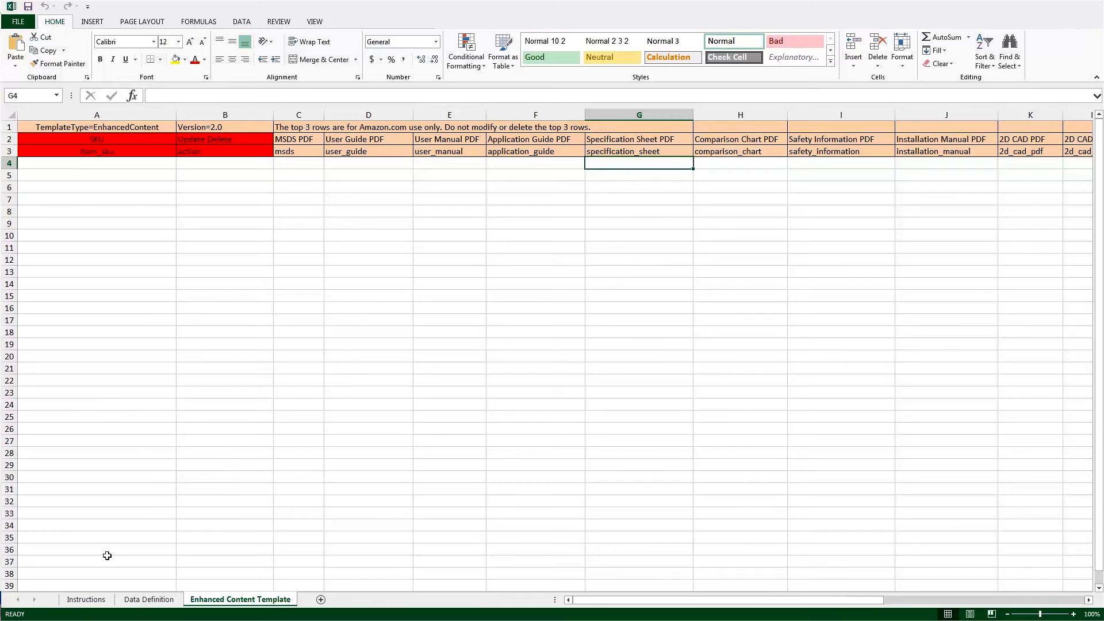
click(87, 599)
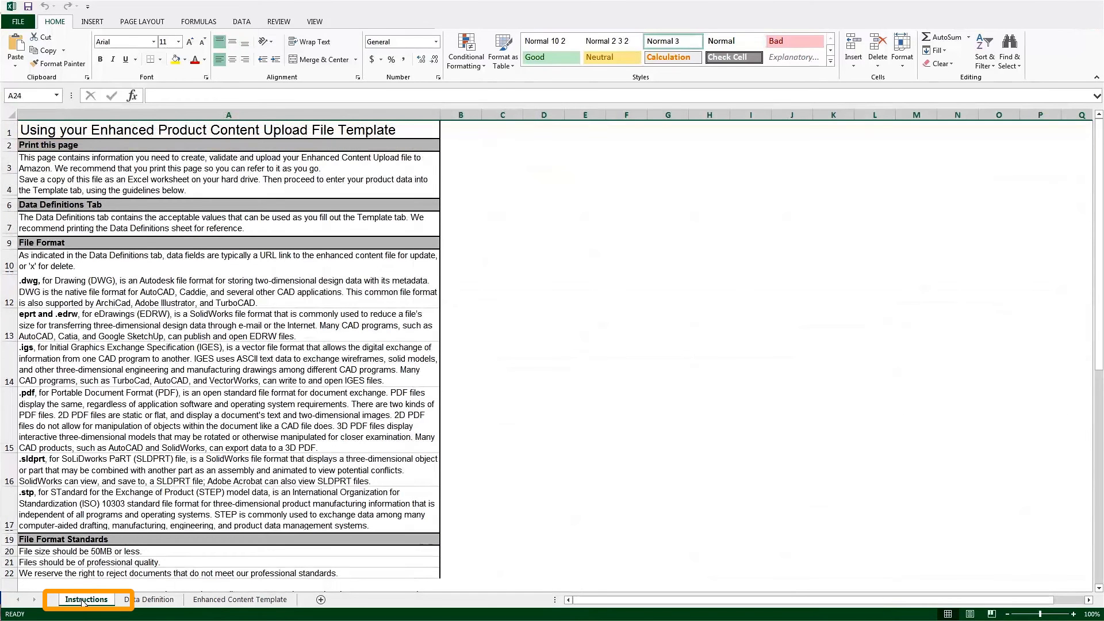
Review the Data Definition sheet, then return to the Enhanced Content Template sheet.
click(149, 599)
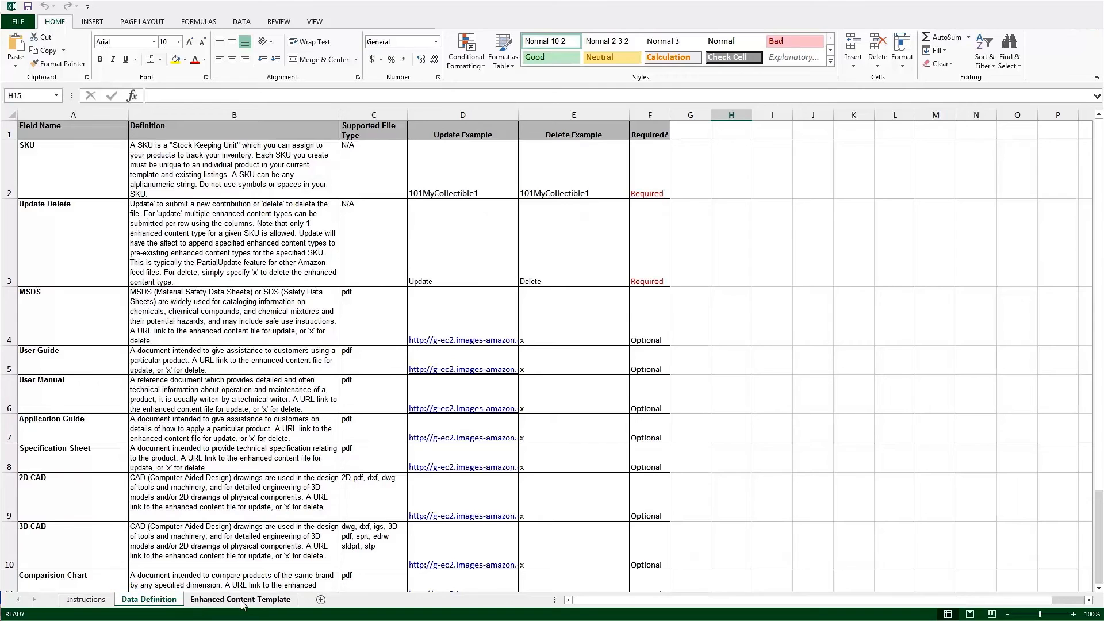
click(17, 20)
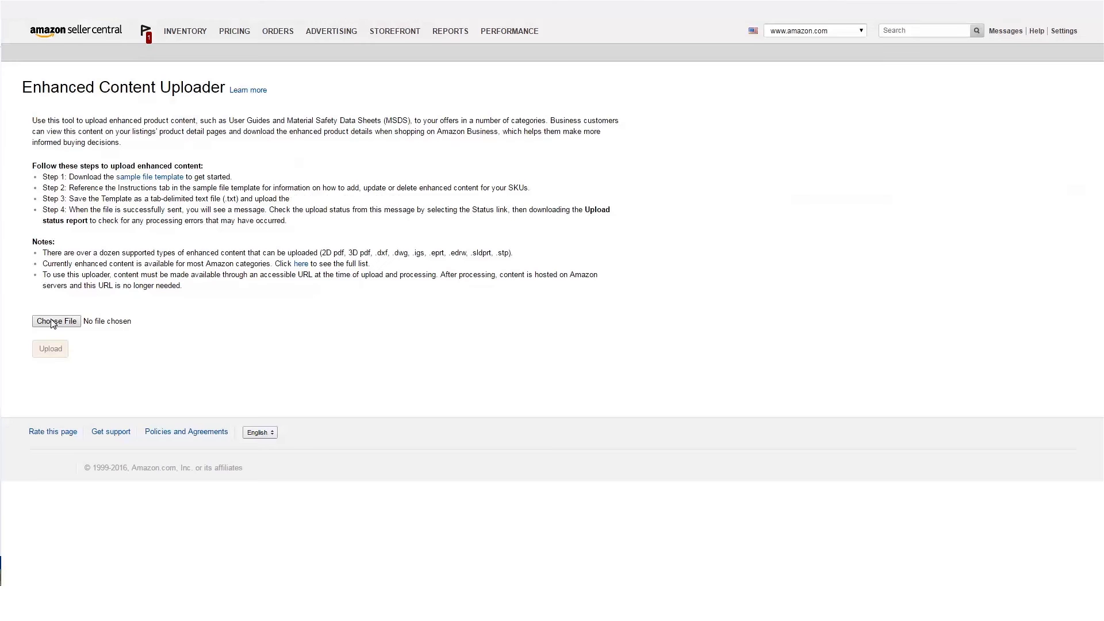
click(56, 321)
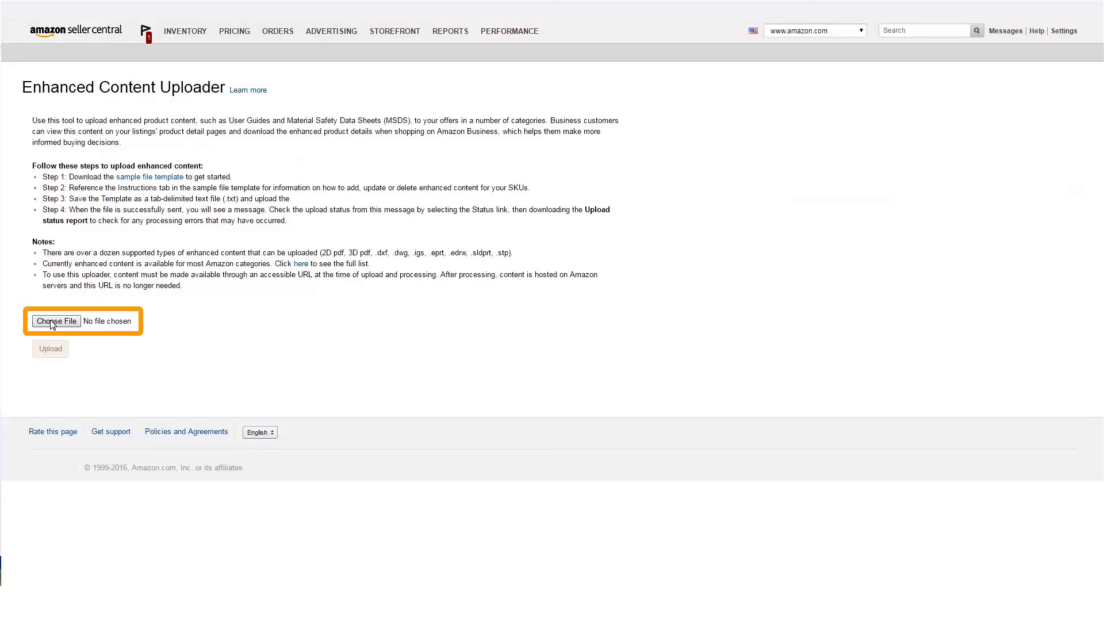